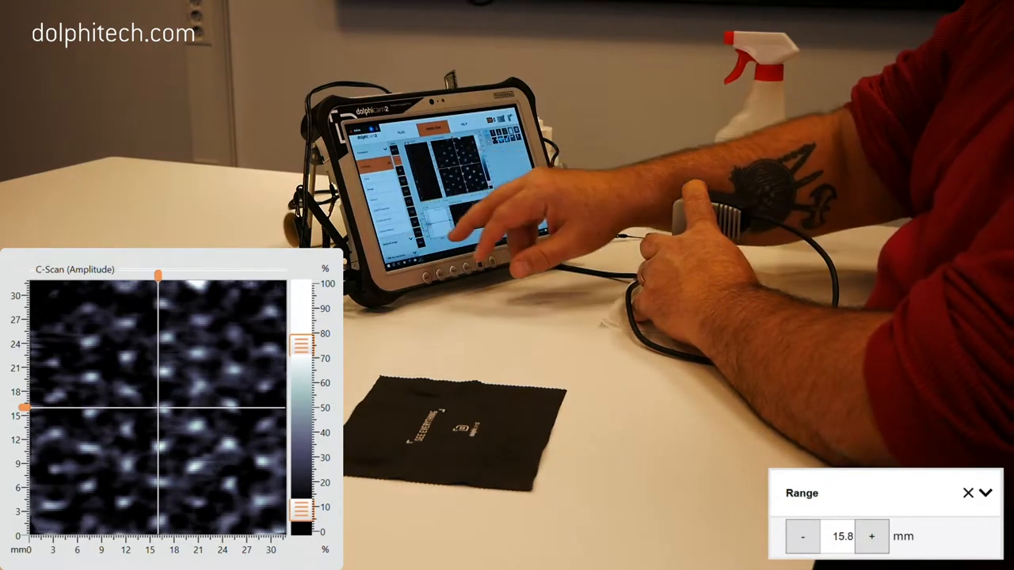
- Step the Range down with the minus button from 15.8 mm to 5.9 mm
click(803, 536)
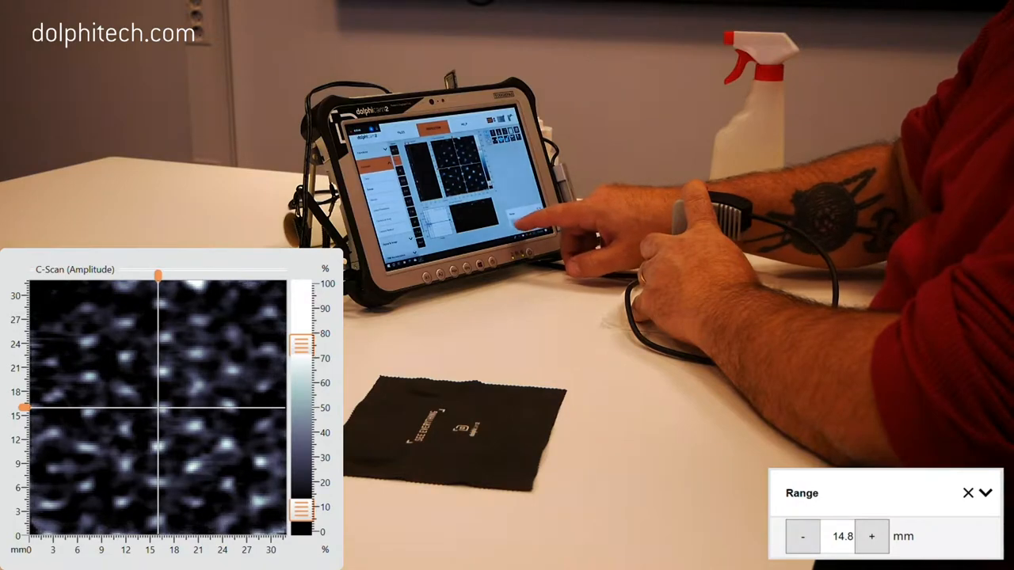
click(802, 536)
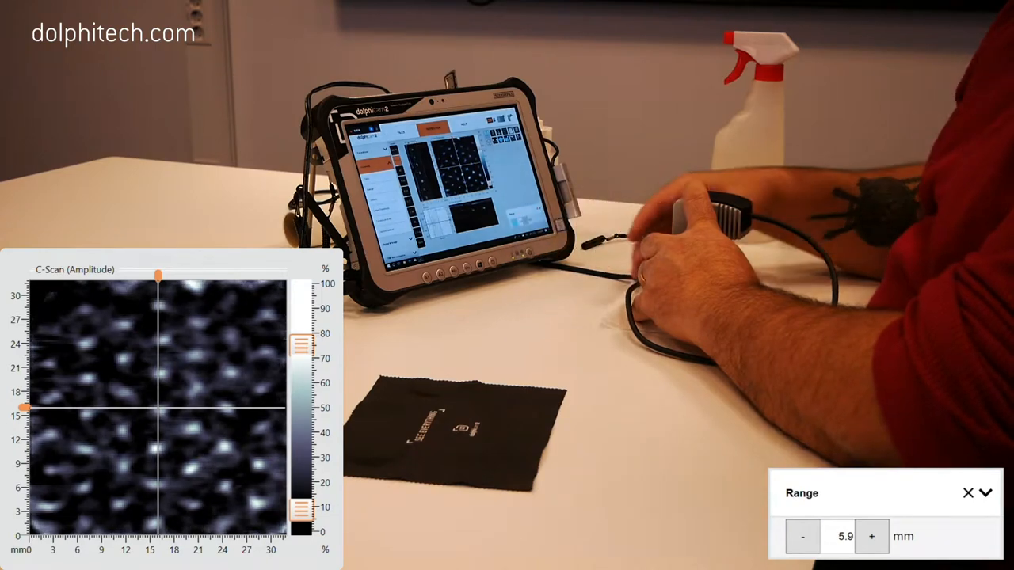
click(803, 537)
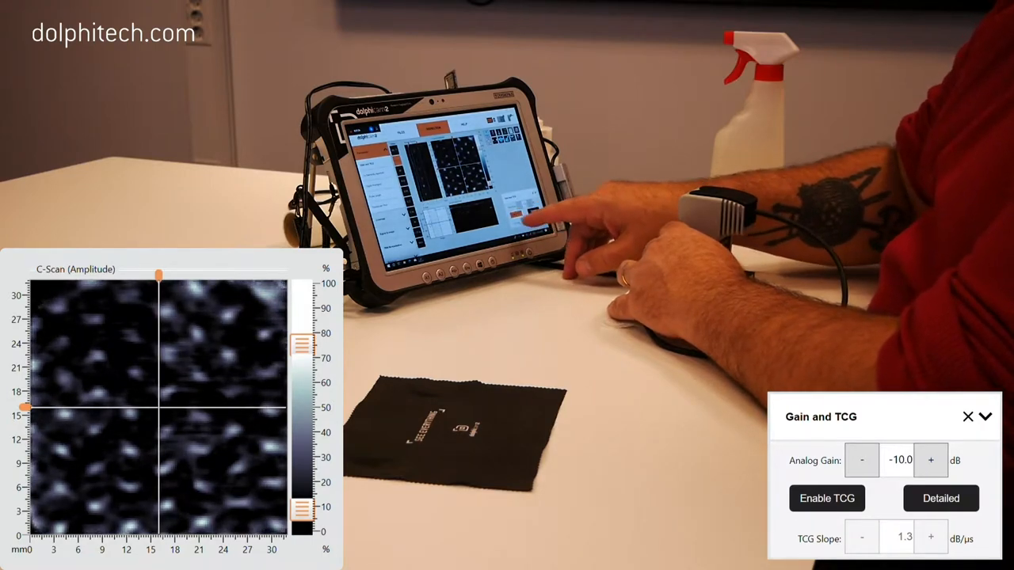
- Adjust Gain and TCG, keeping Analog Gain at -10 dB, to brighten the honeycomb cells
click(826, 498)
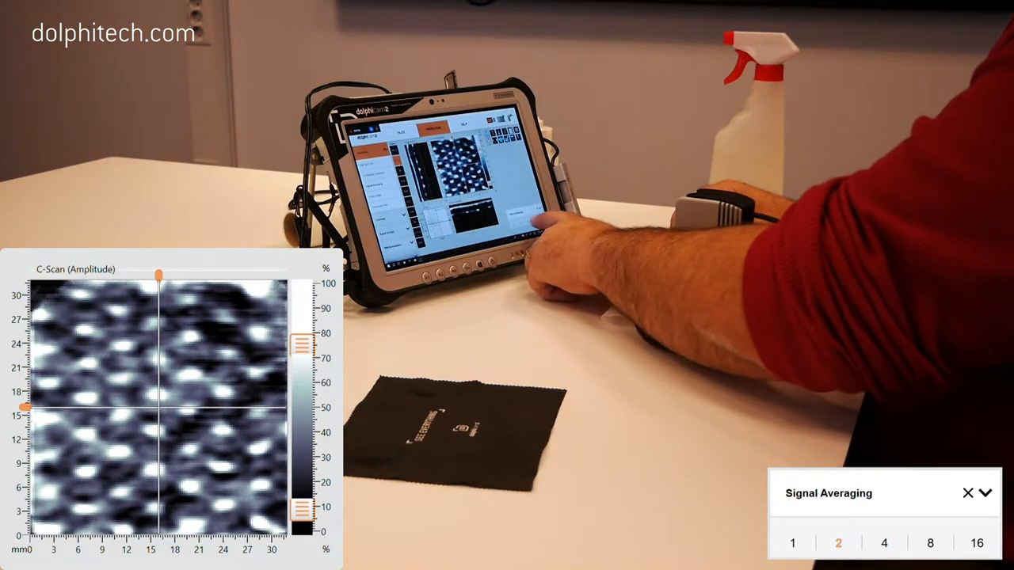
- Set Signal Averaging to 2 and confirm Velocity stays at 3,000 m/s
click(884, 543)
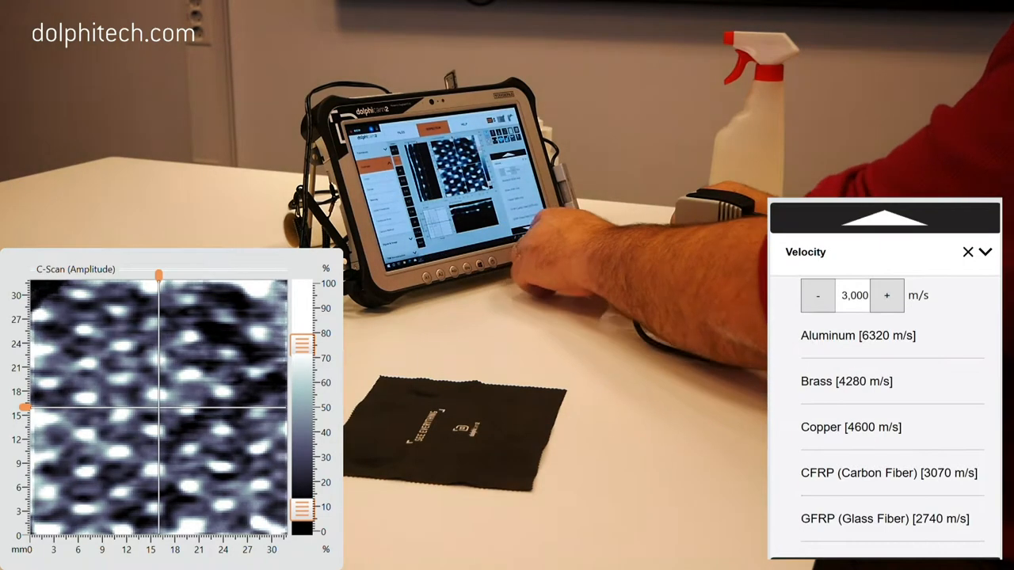
click(893, 473)
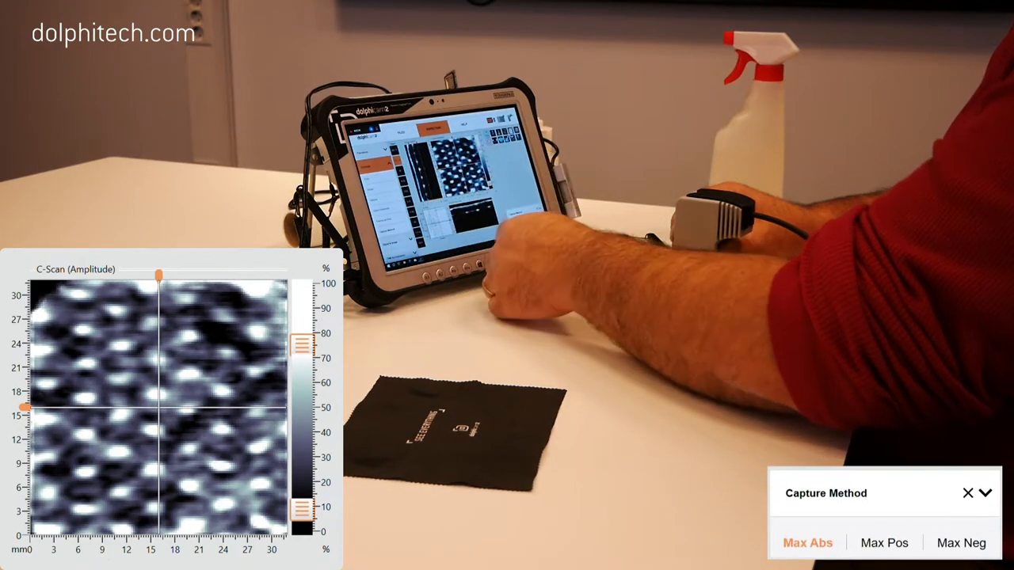
- Switch the capture method from Max Abs to Max Pos, then settle on Max Neg
click(884, 542)
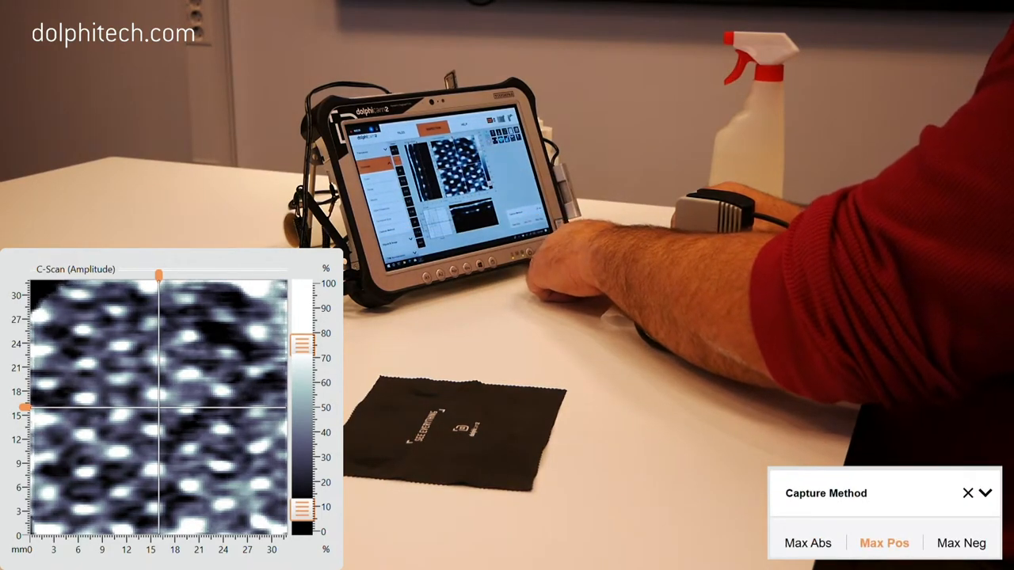
click(961, 543)
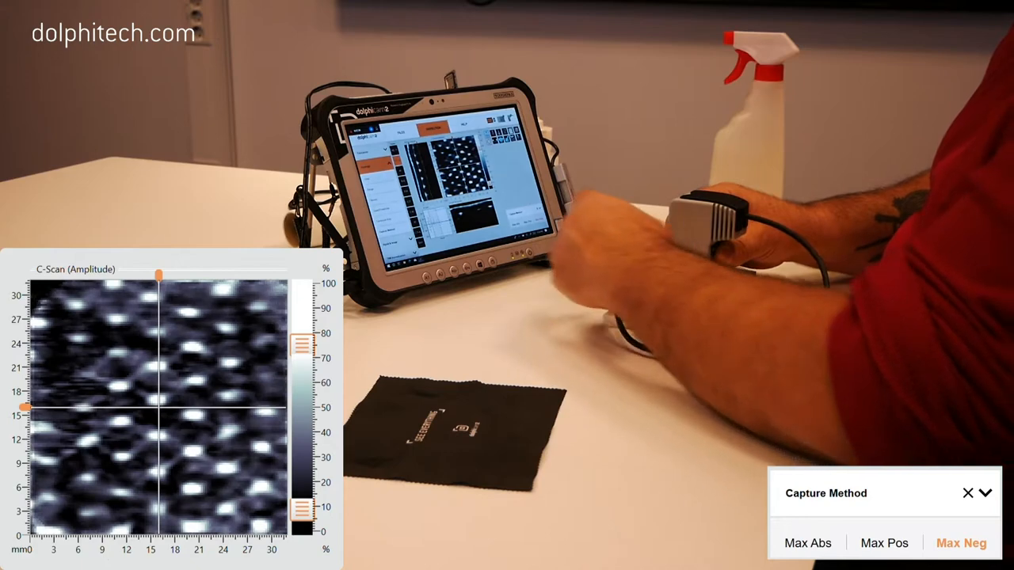
click(807, 543)
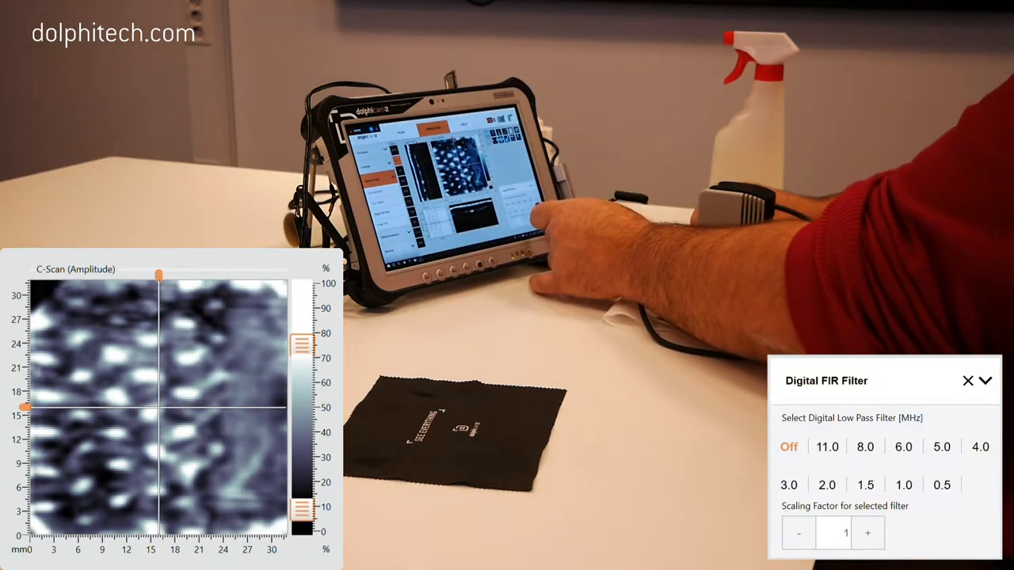
- Set the Digital FIR low-pass filter from Off to 6.0 MHz
click(903, 447)
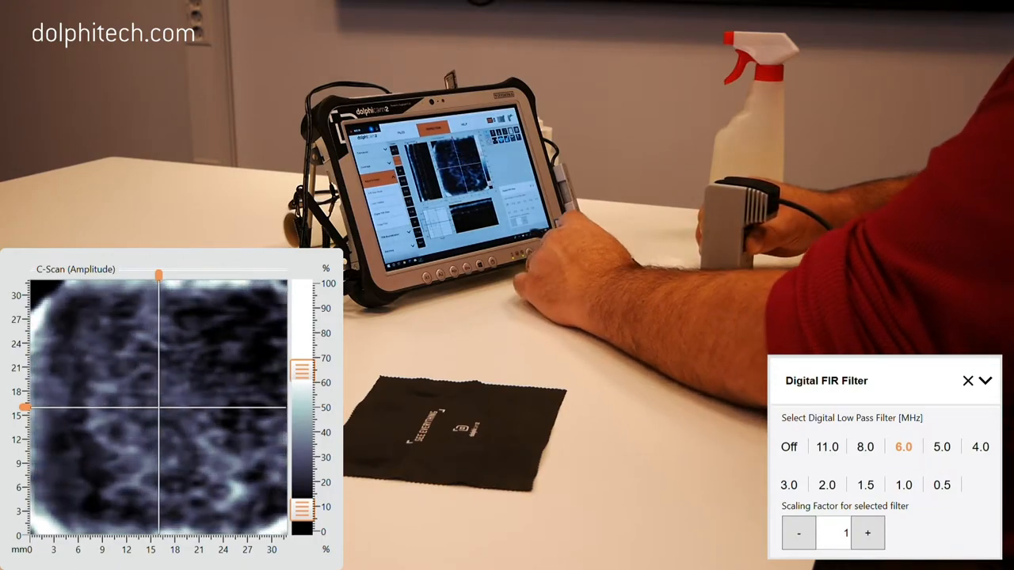
click(867, 532)
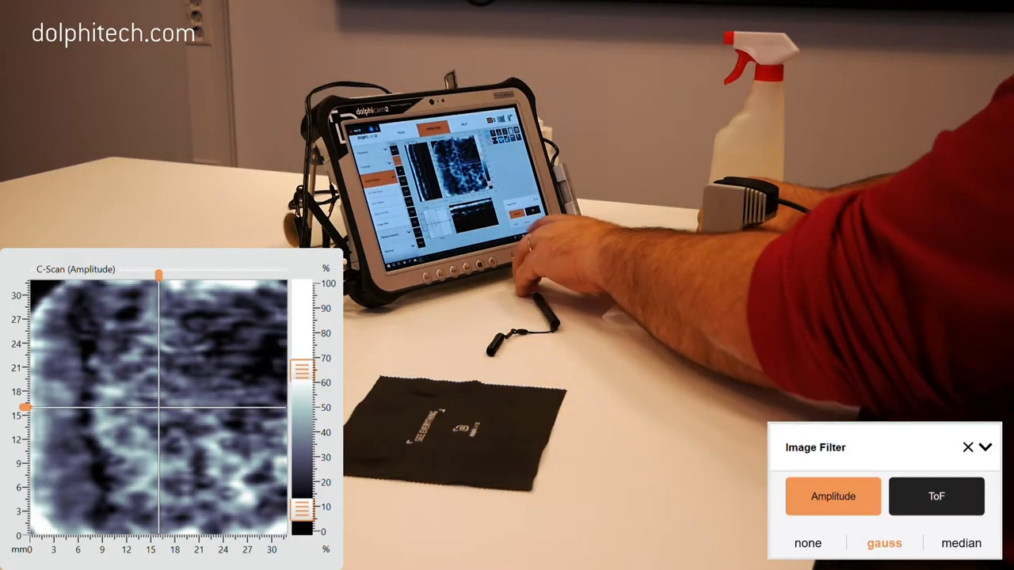
- Apply a gauss Image Filter to Amplitude and lower Analog Gain to -11 dB with TCG at 0.8 dB/µs
click(807, 543)
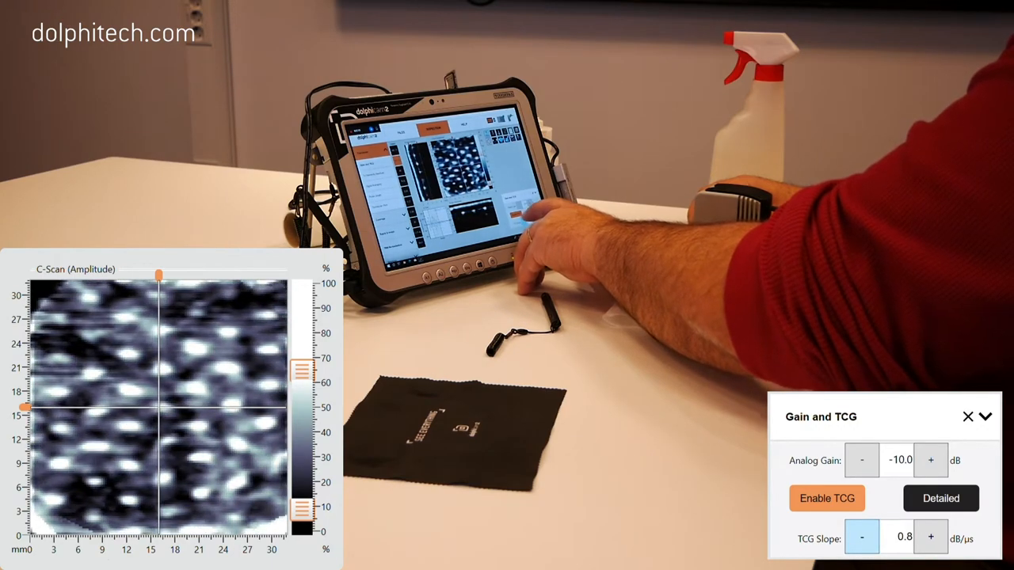
click(861, 460)
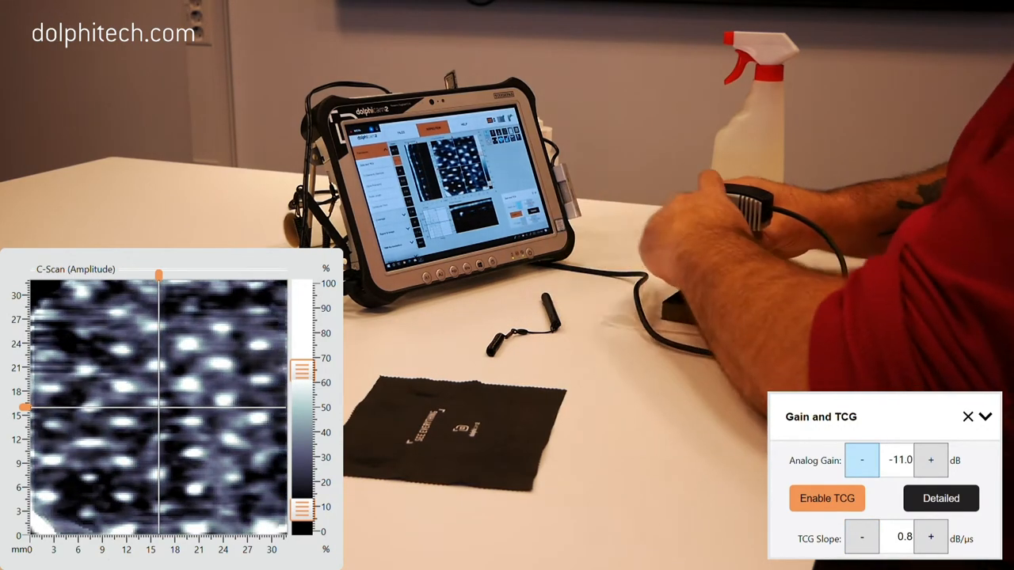